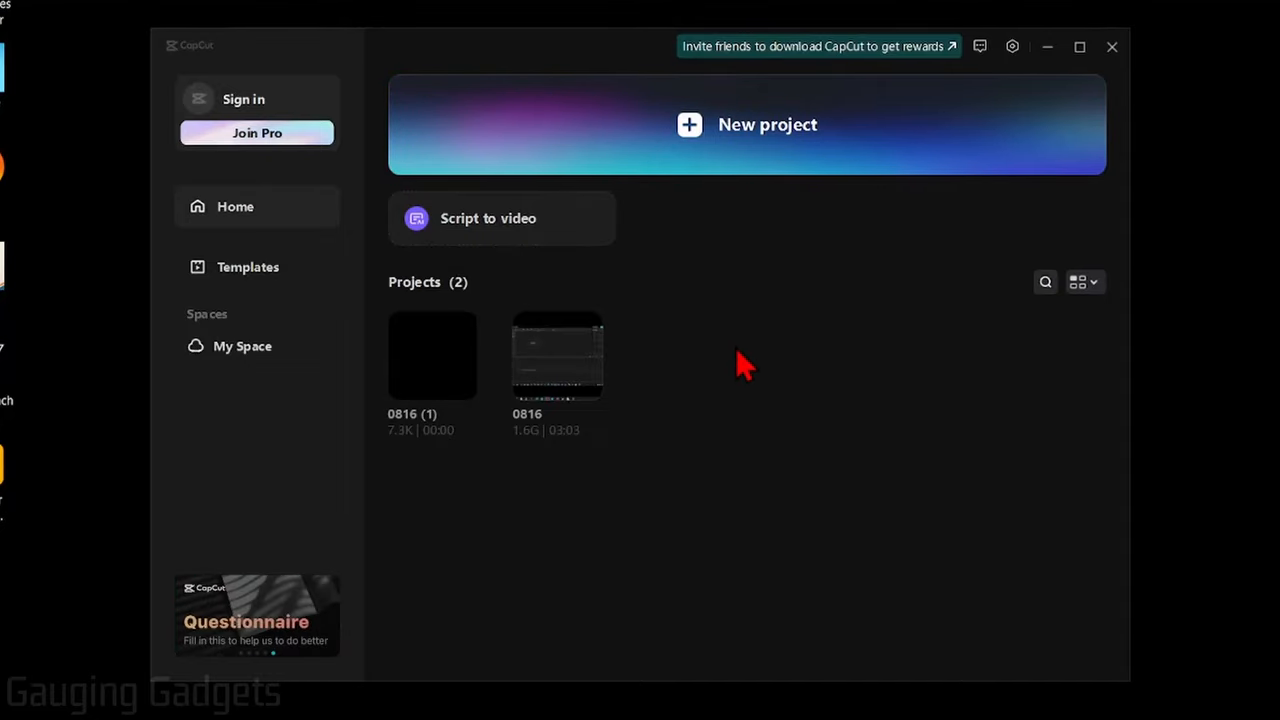
pyautogui.moveTo(760, 348)
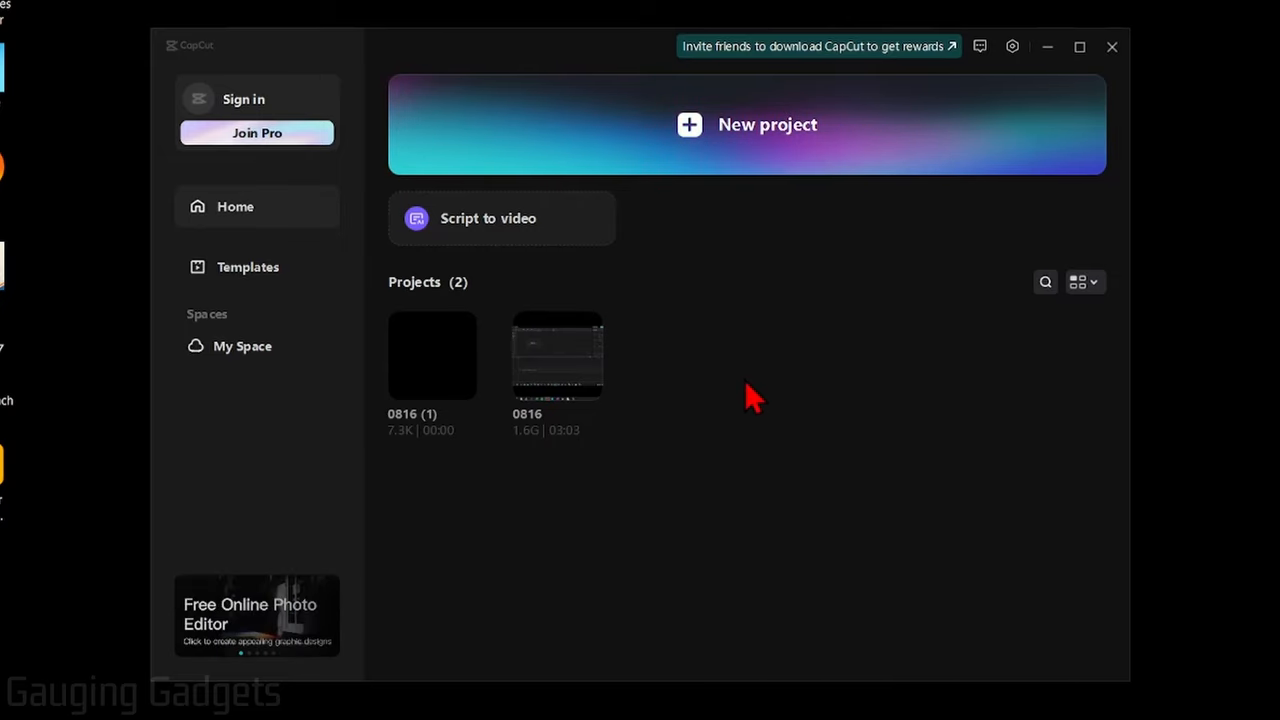
pyautogui.moveTo(796, 382)
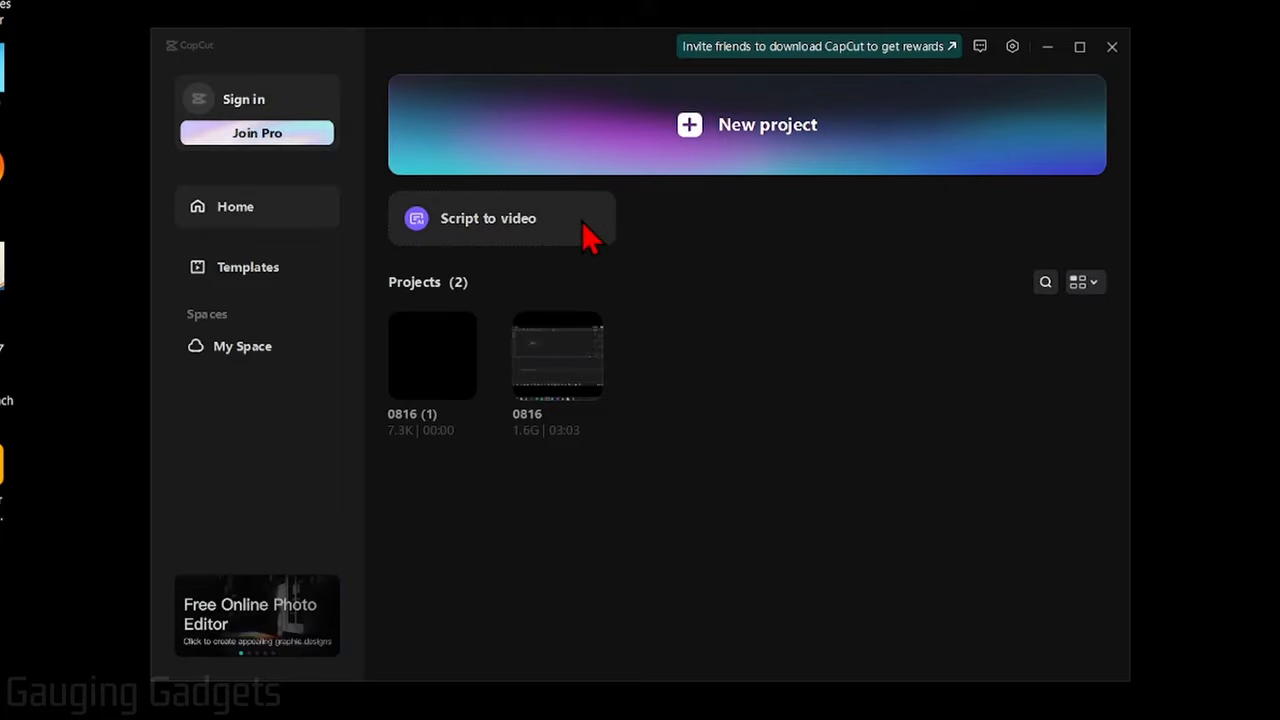
pyautogui.moveTo(488, 344)
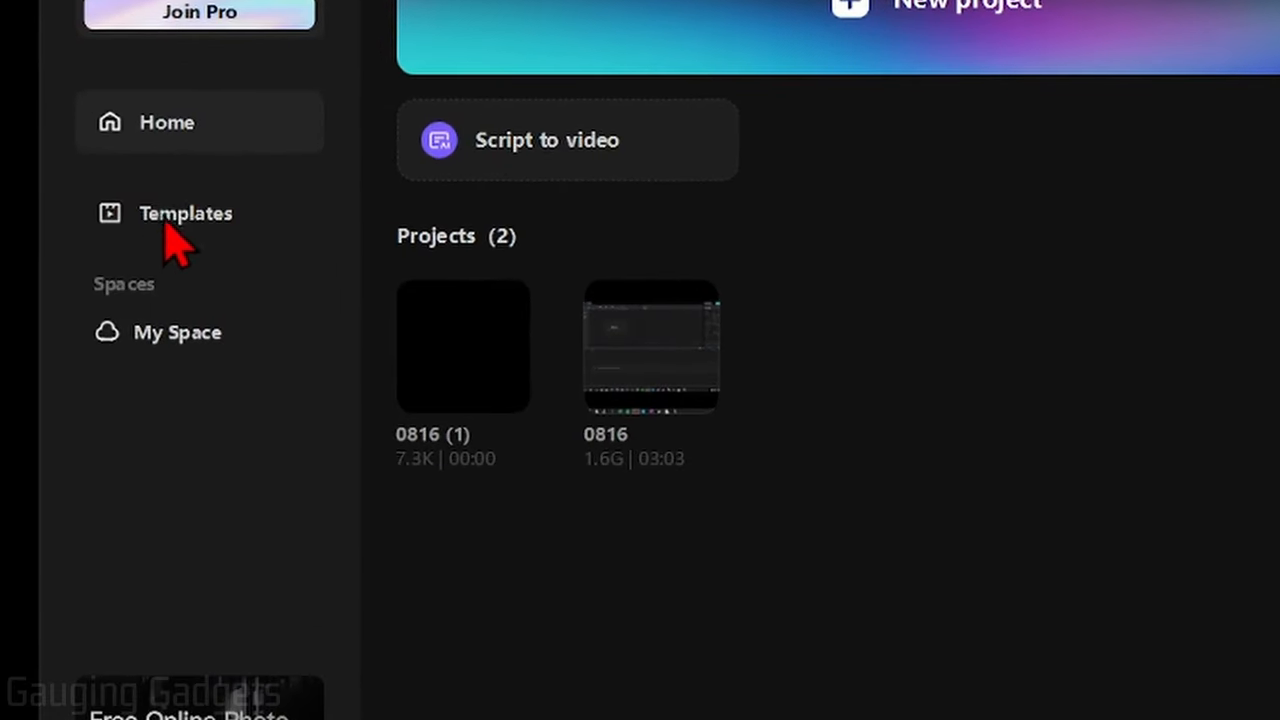
# - Preview the 'Vlog Intro - Hello' template from the Travel category of Templates
pyautogui.click(186, 212)
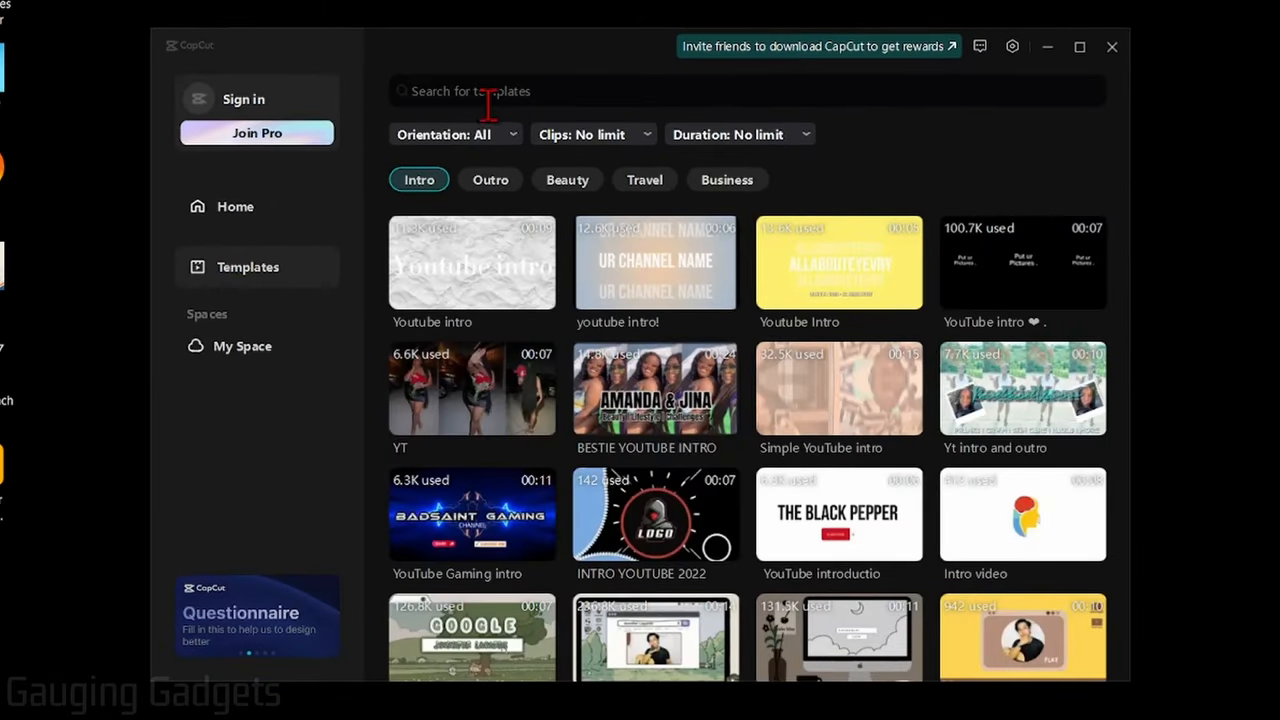
pyautogui.moveTo(670, 90)
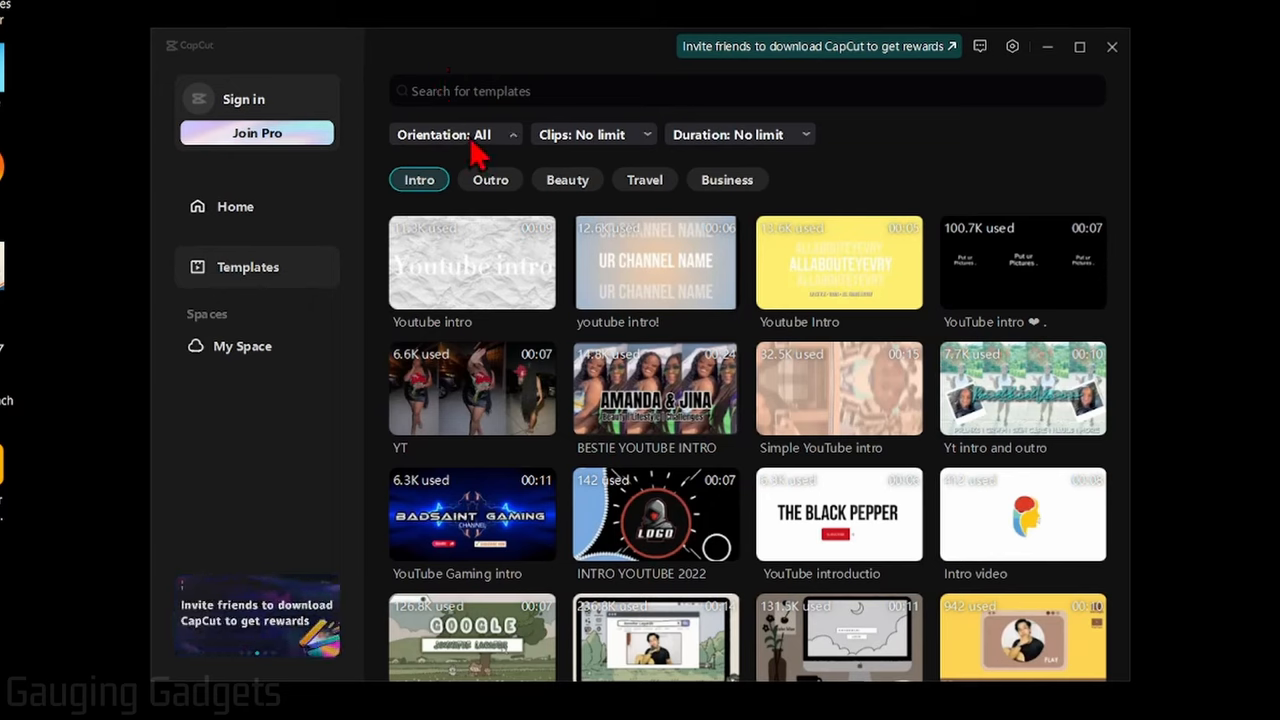
pyautogui.moveTo(612, 142)
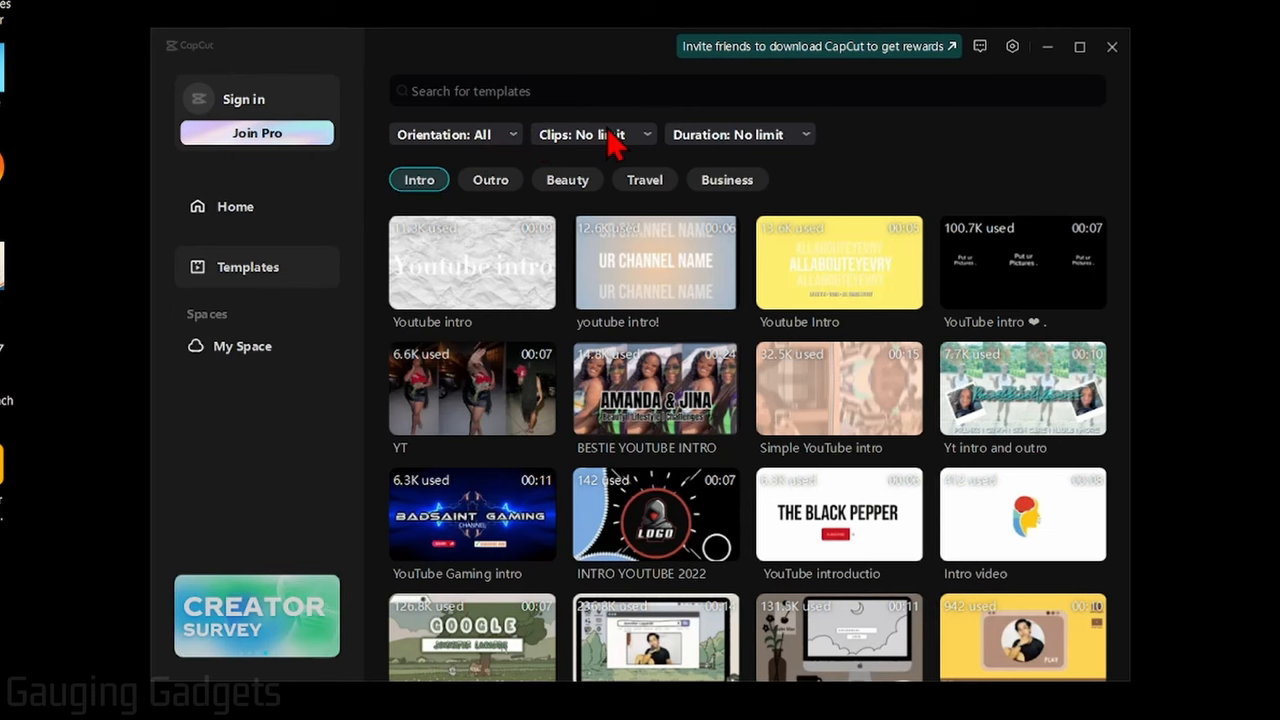
pyautogui.moveTo(336, 204)
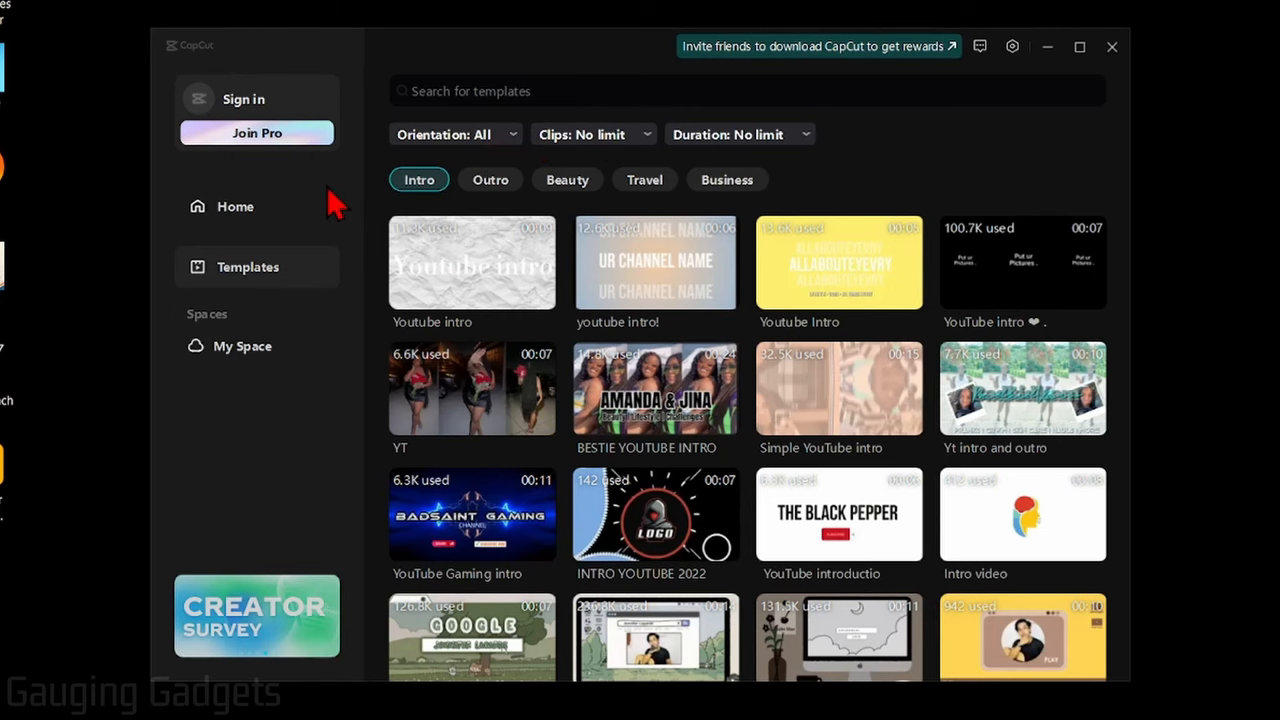
pyautogui.click(644, 180)
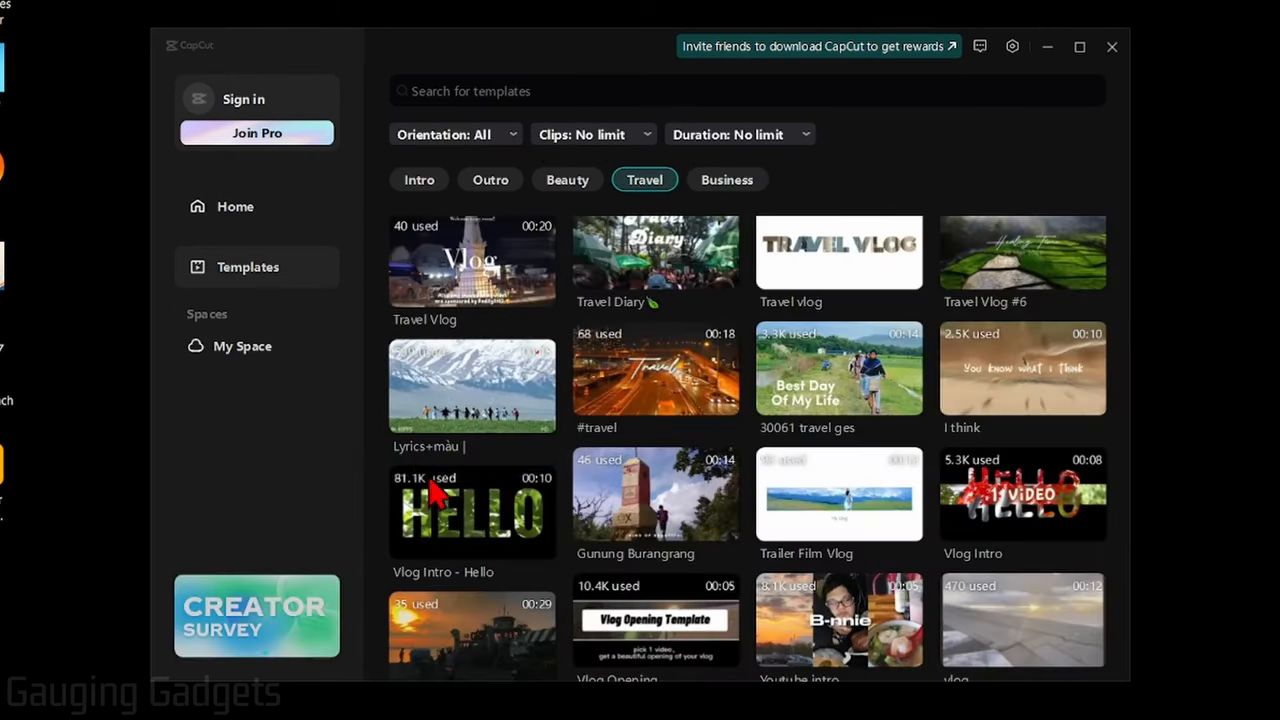
pyautogui.click(472, 510)
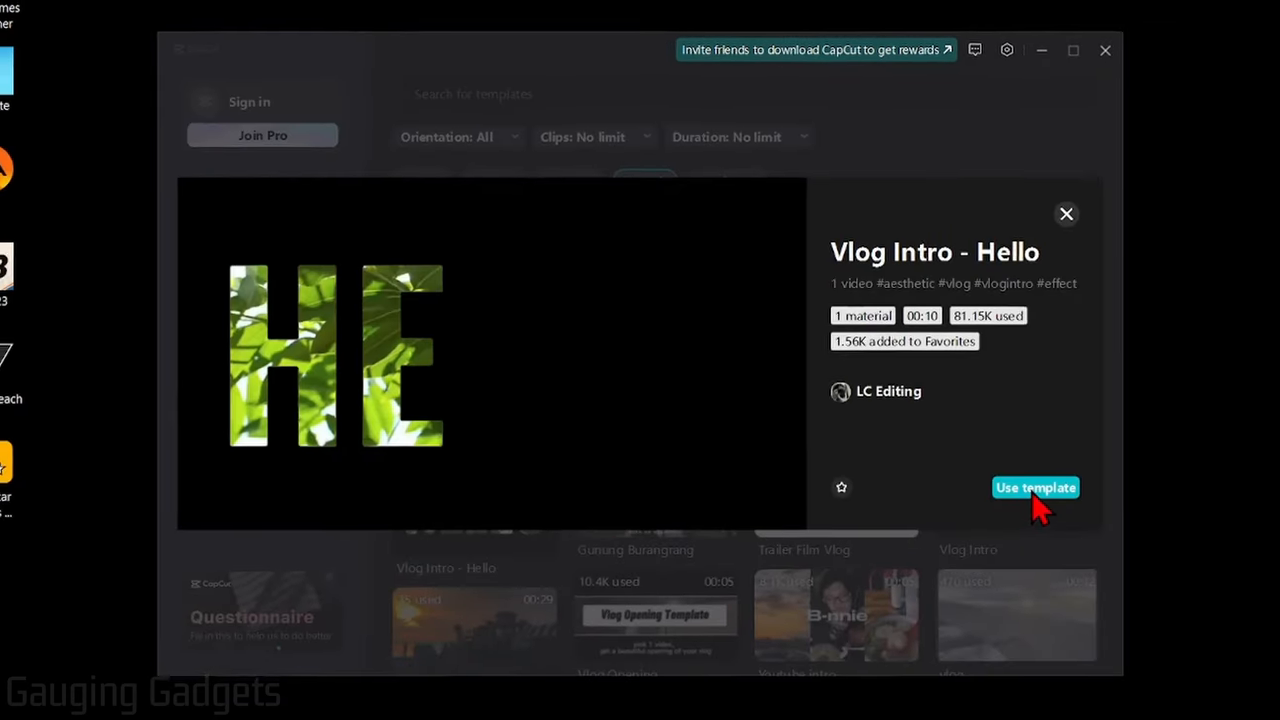
# - Start a project from the template, import a photo and attempt dragging it into the empty slot
pyautogui.click(1036, 488)
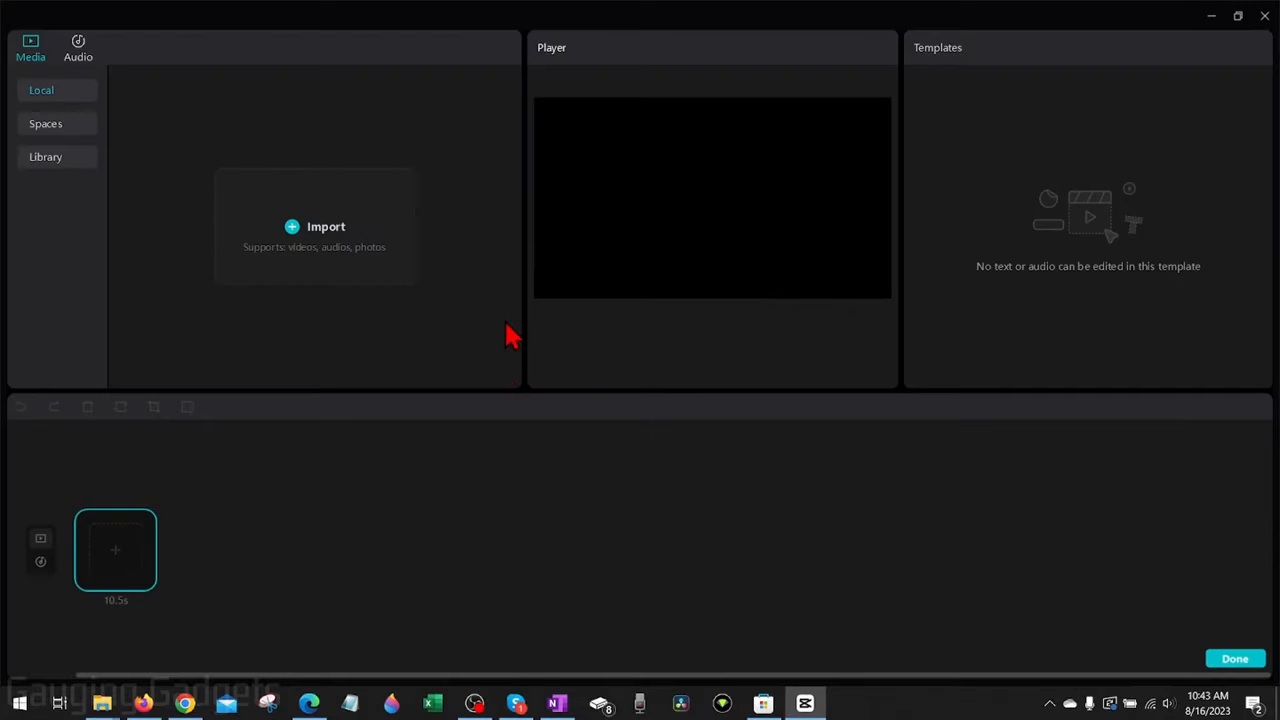
pyautogui.click(324, 226)
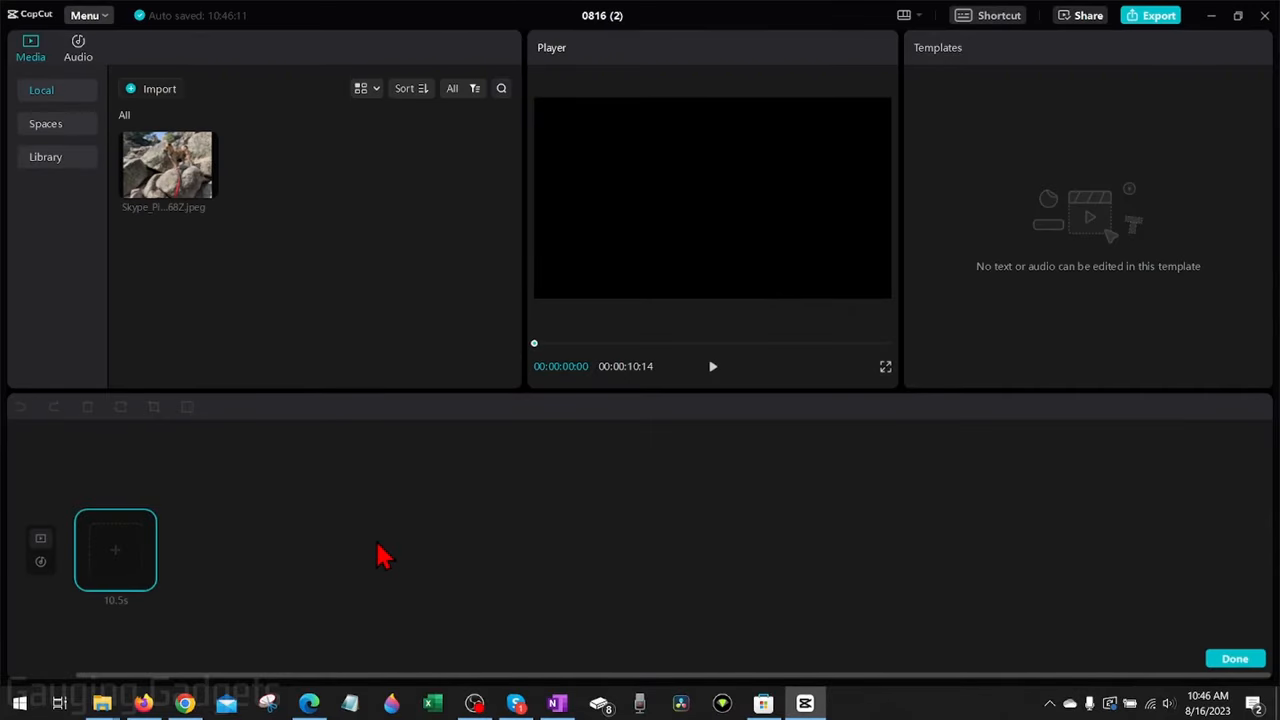
pyautogui.moveTo(220, 222)
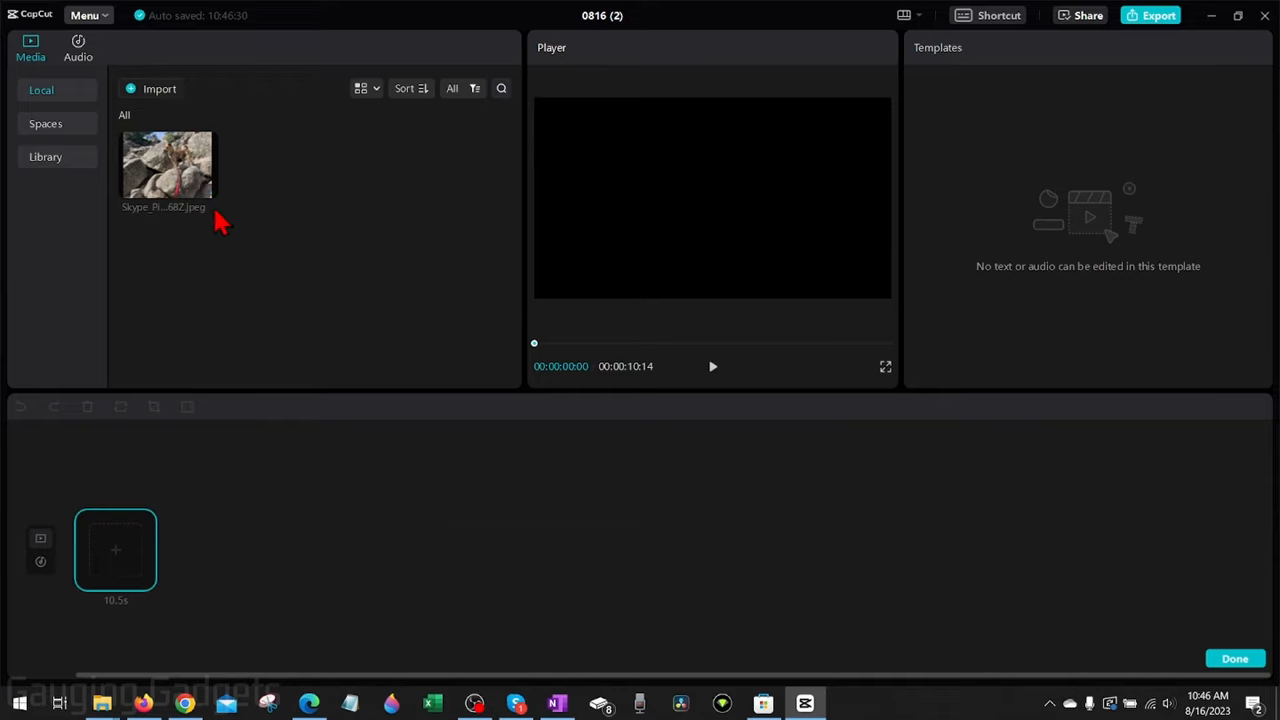
pyautogui.moveTo(168, 164); pyautogui.dragTo(148, 502)
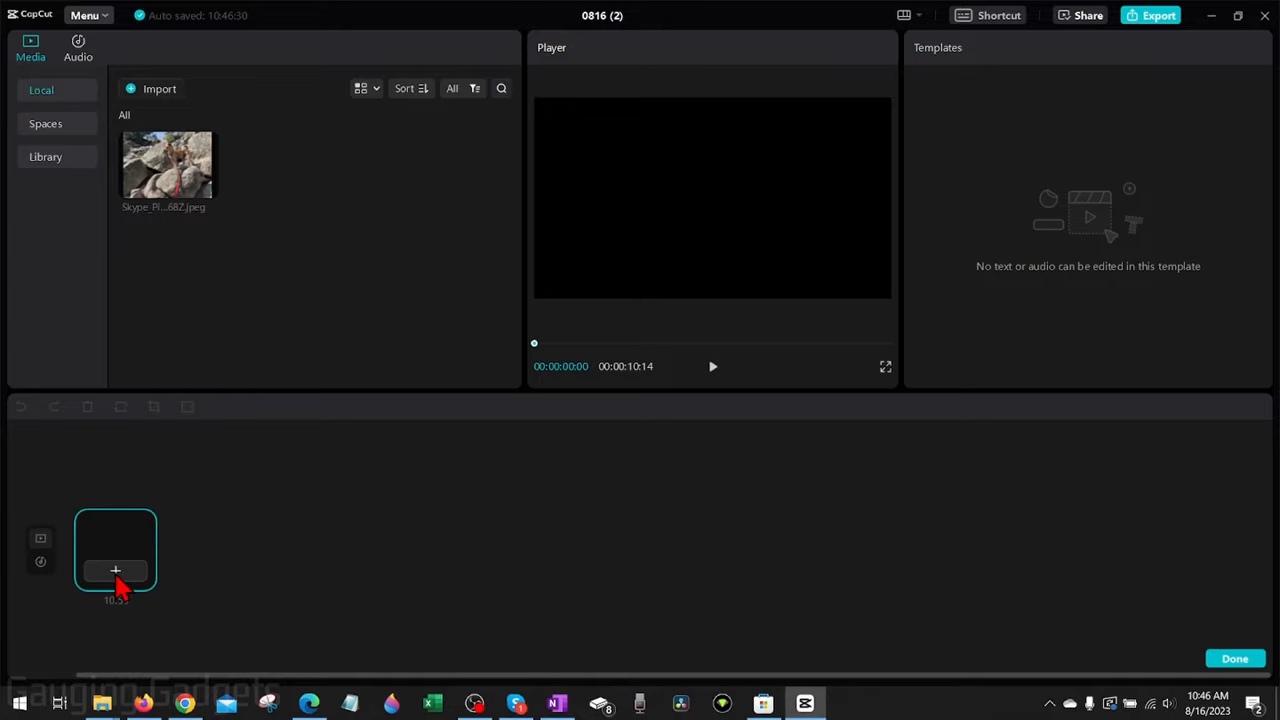
# - Fill the template's media slot with the imported photo via the slot's + and the file dialog
pyautogui.click(116, 570)
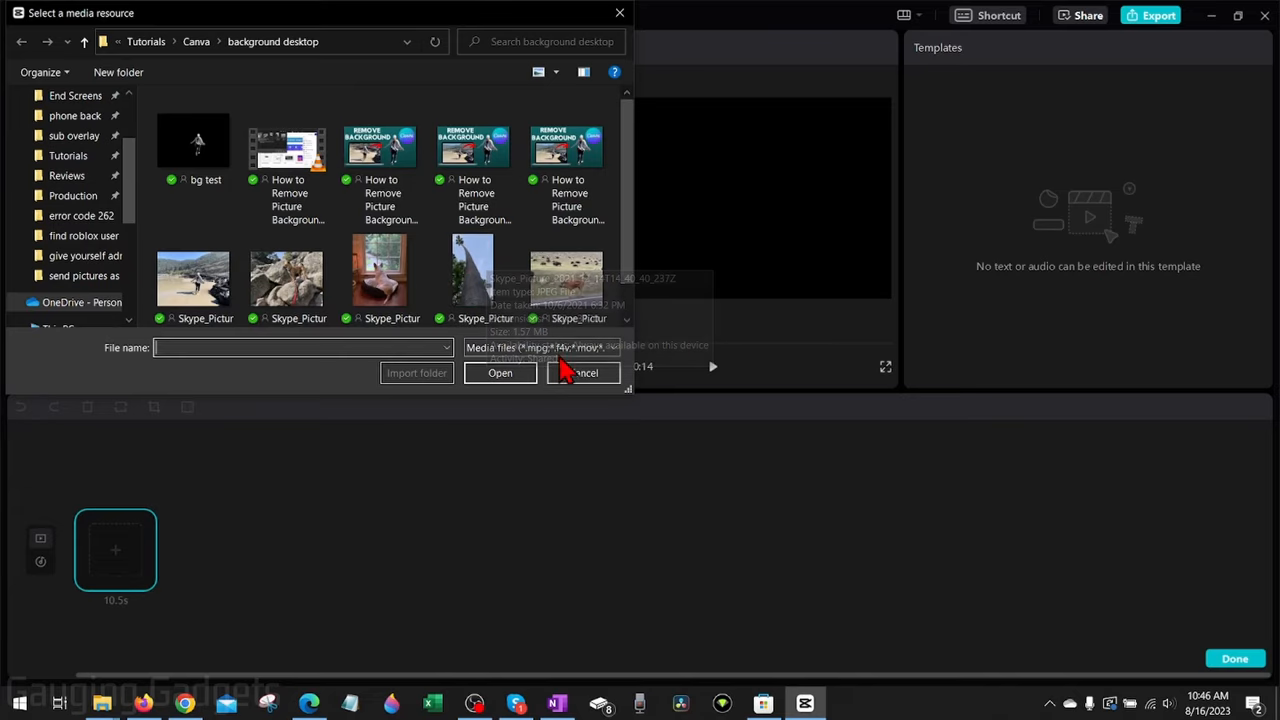
pyautogui.click(500, 372)
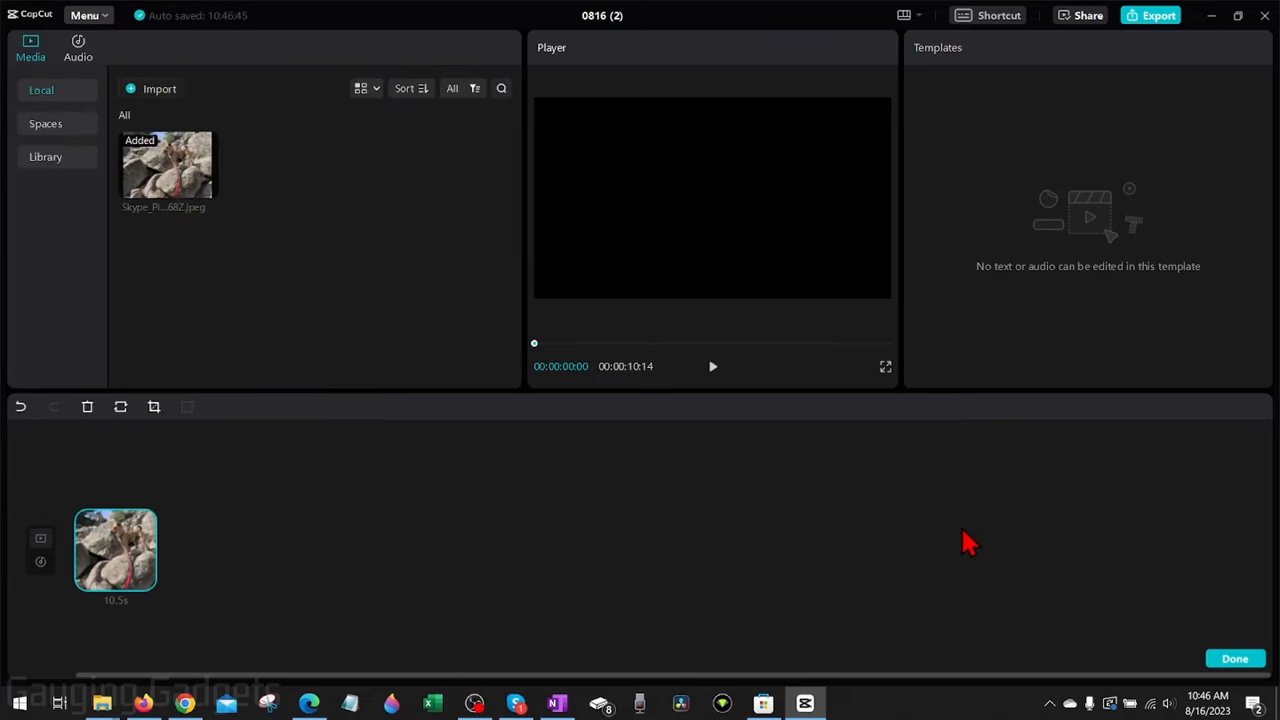
pyautogui.moveTo(116, 560)
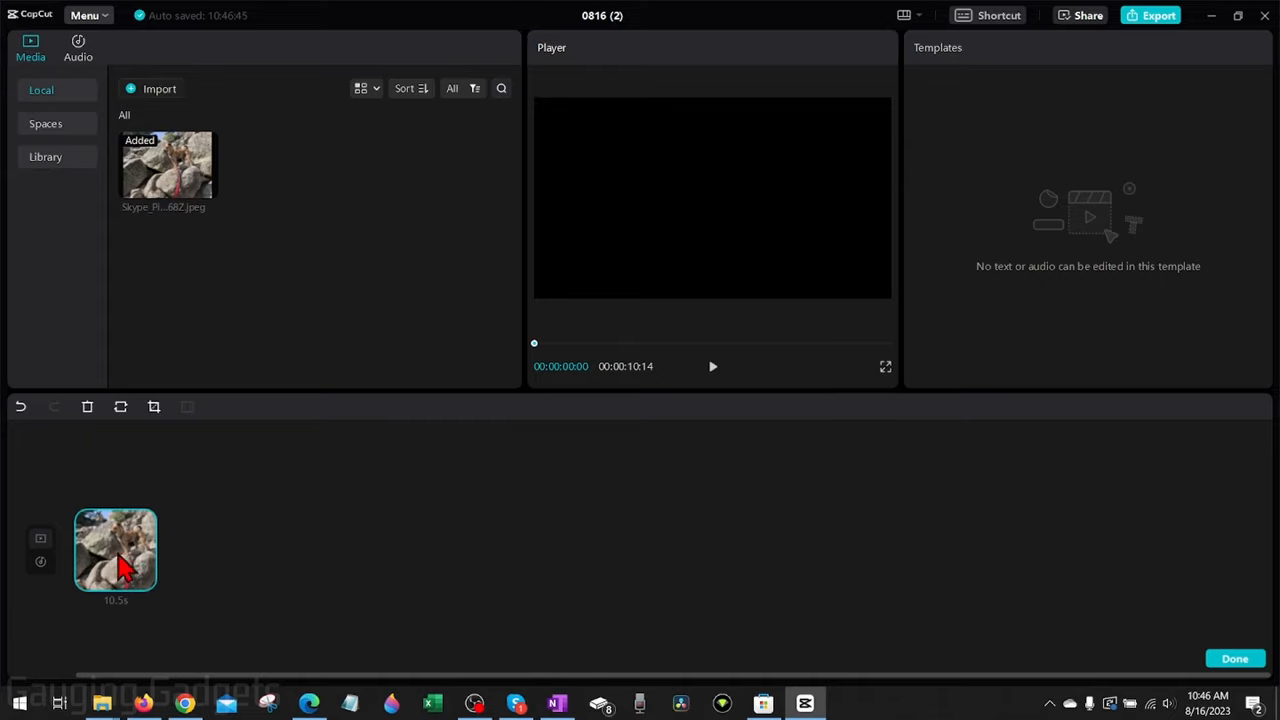
pyautogui.click(1236, 658)
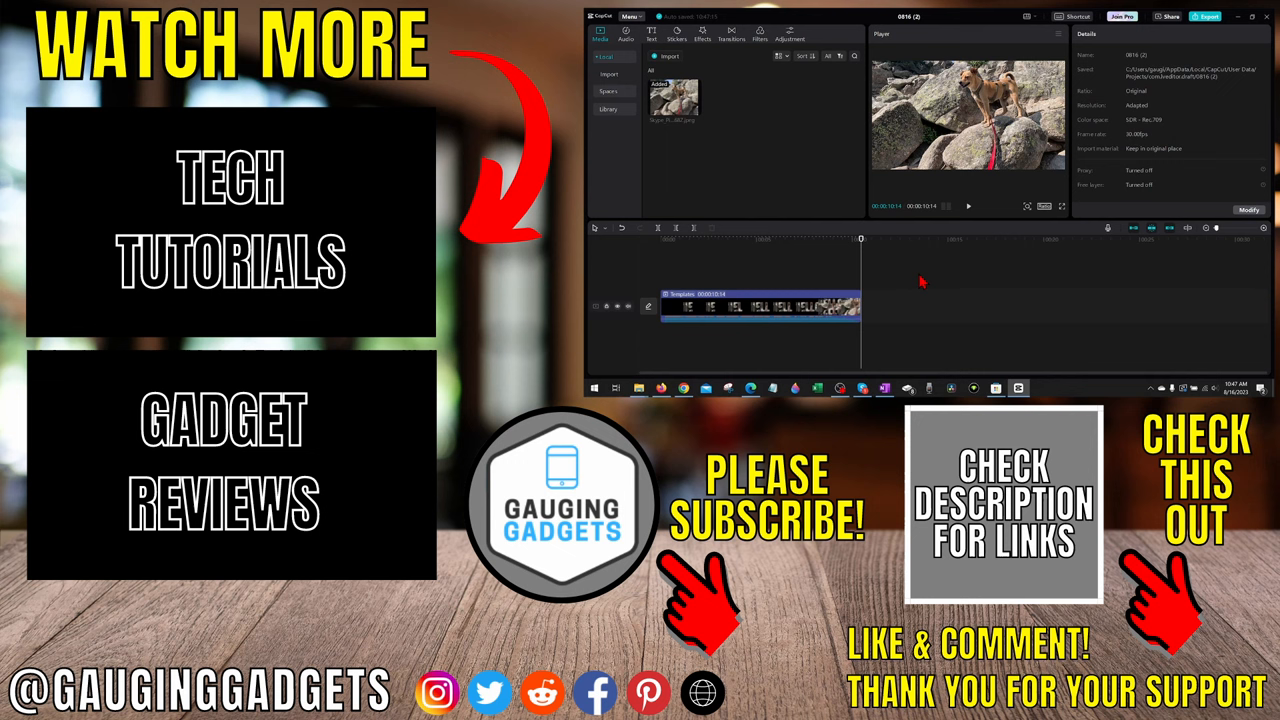
pyautogui.moveTo(952, 284)
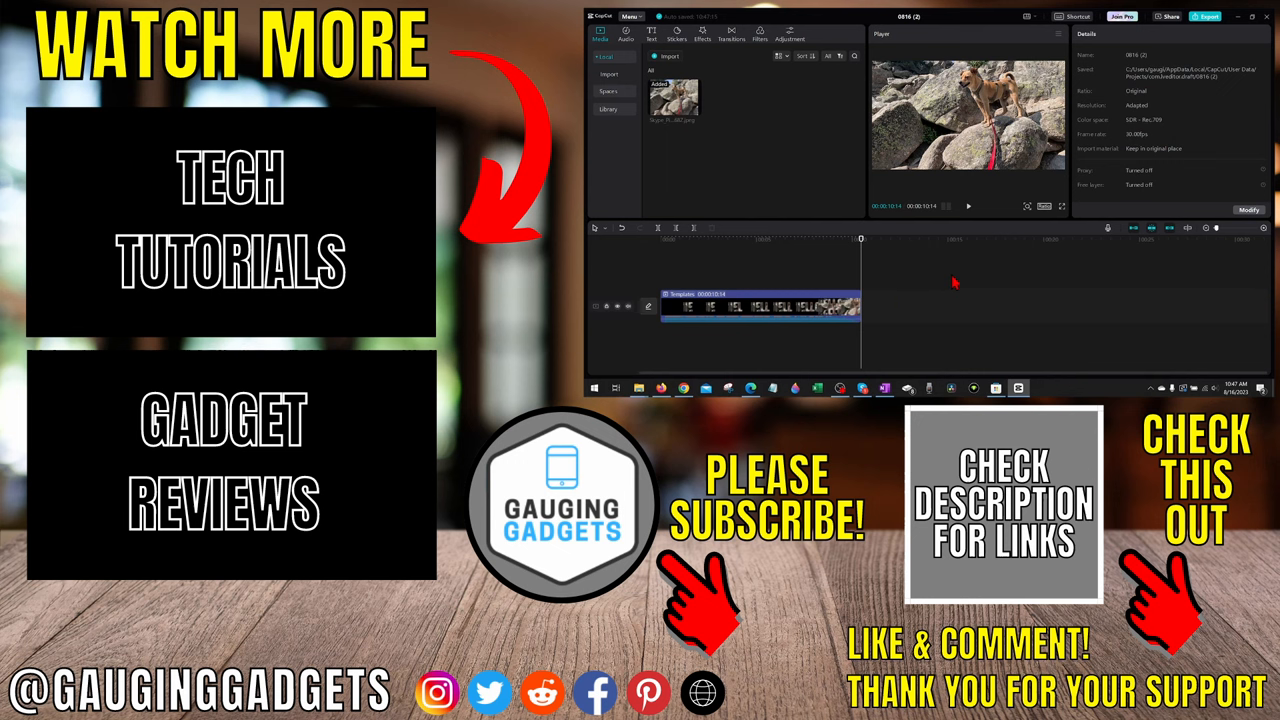
pyautogui.moveTo(956, 276)
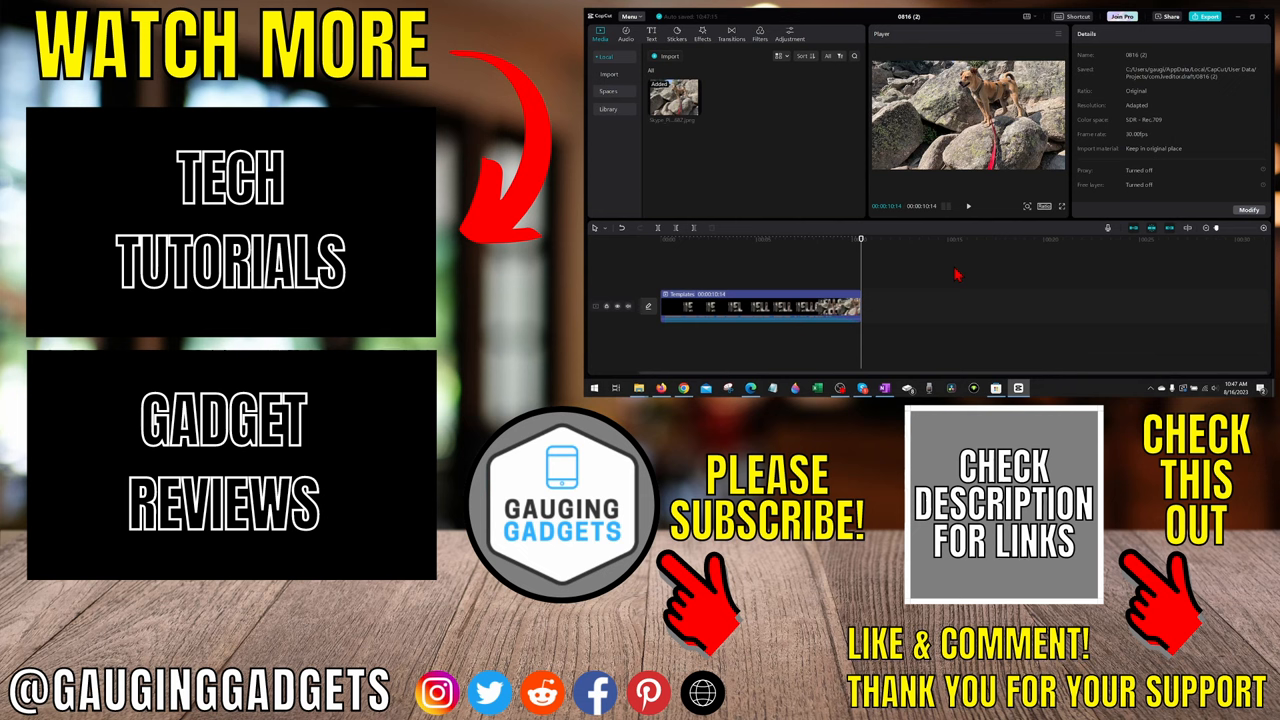